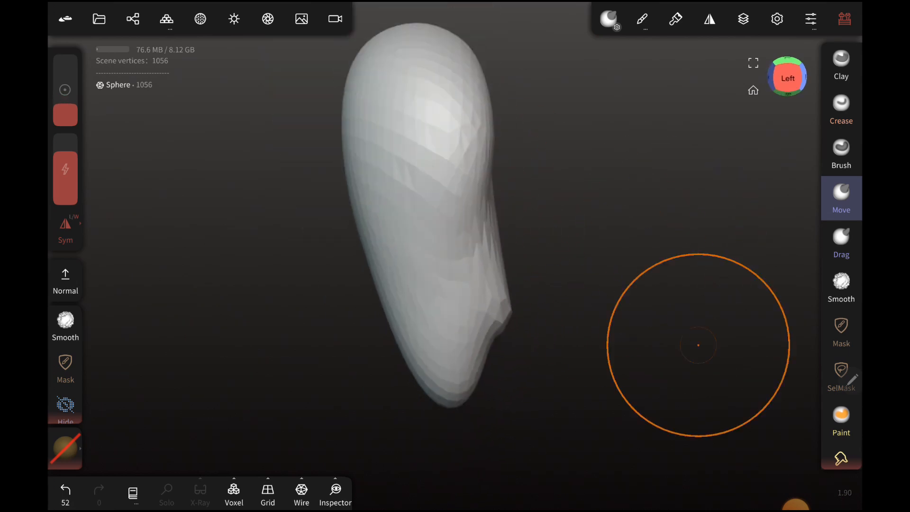
# - Pull the low-poly sphere with the Move brush into a long, tapering skull blockout
pyautogui.click(165, 19)
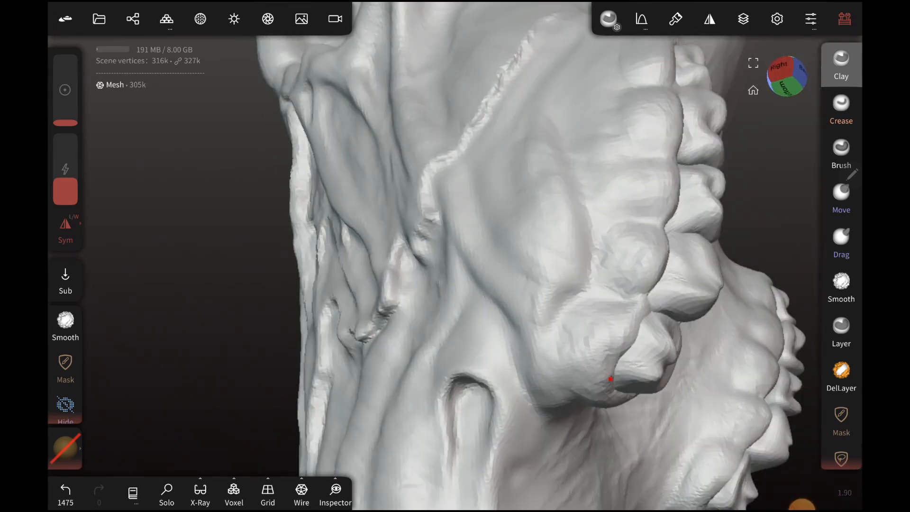
# - Push and pull individual molars on the jaw with the Move brush to refine their shapes
pyautogui.click(841, 197)
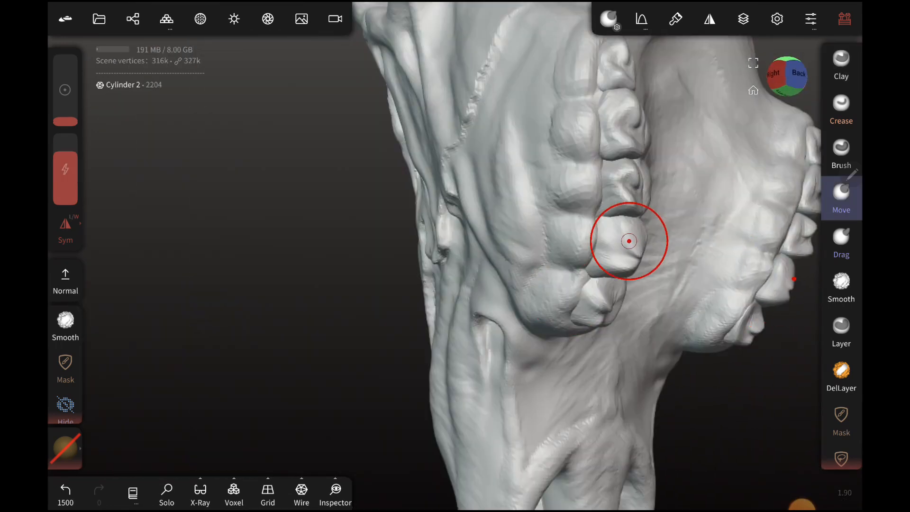